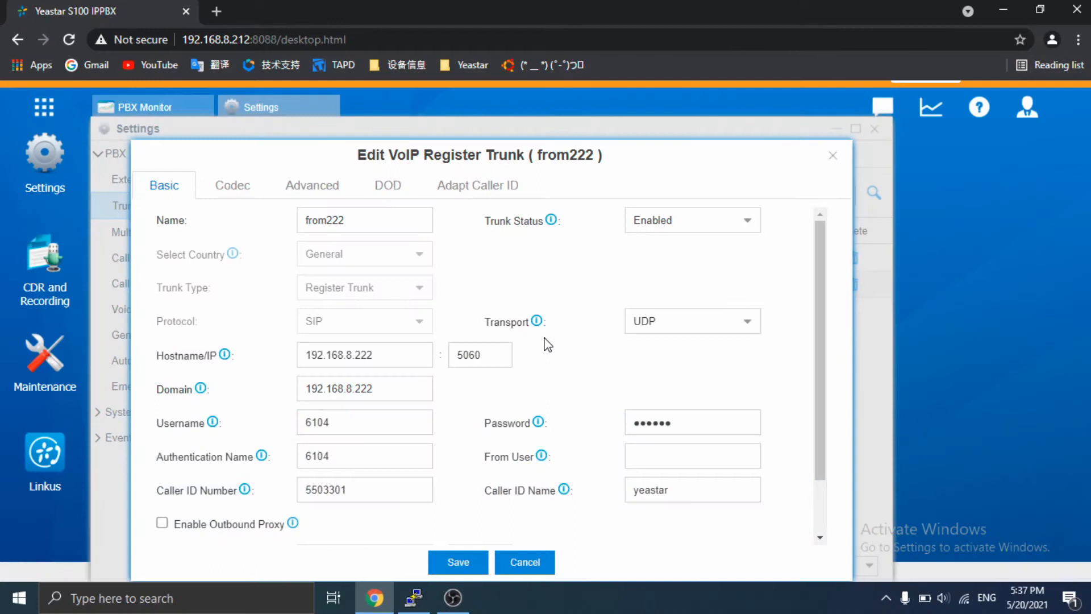
mouse_move(351, 449)
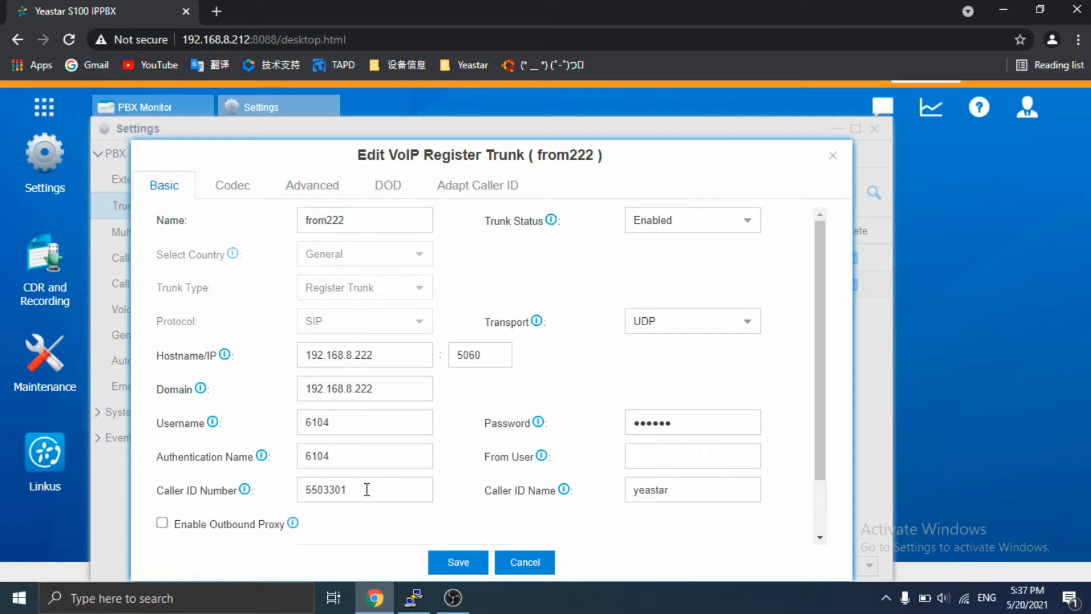
mouse_move(564, 496)
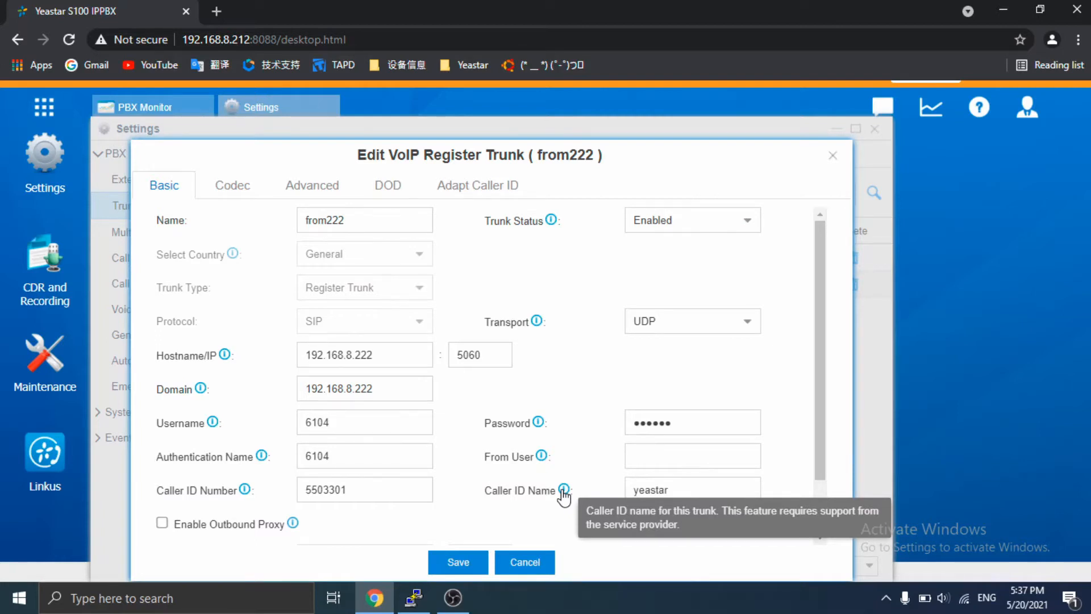
mouse_move(565, 461)
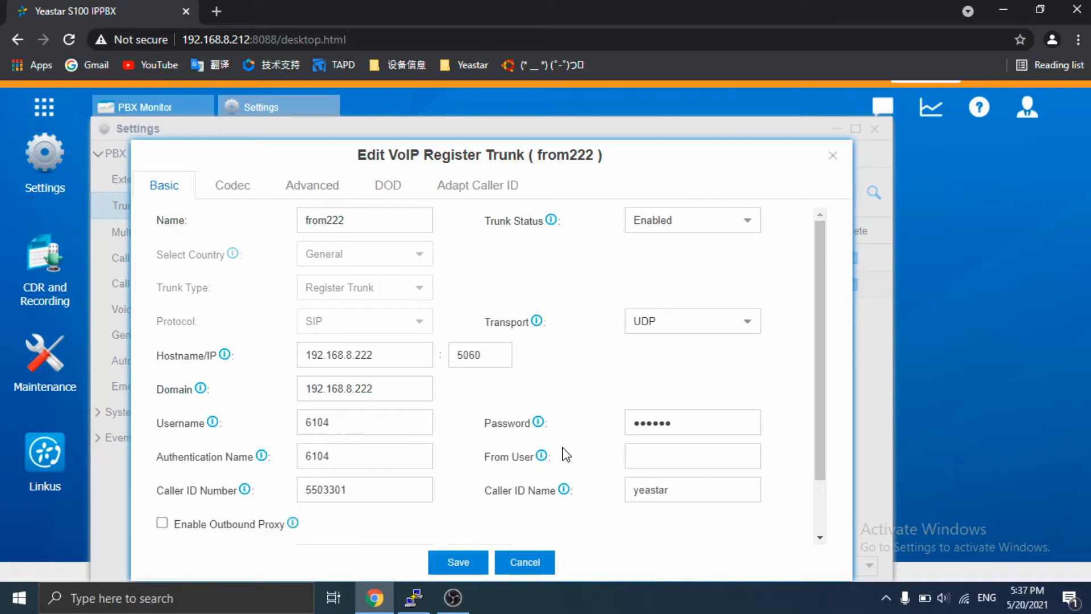
mouse_move(382, 432)
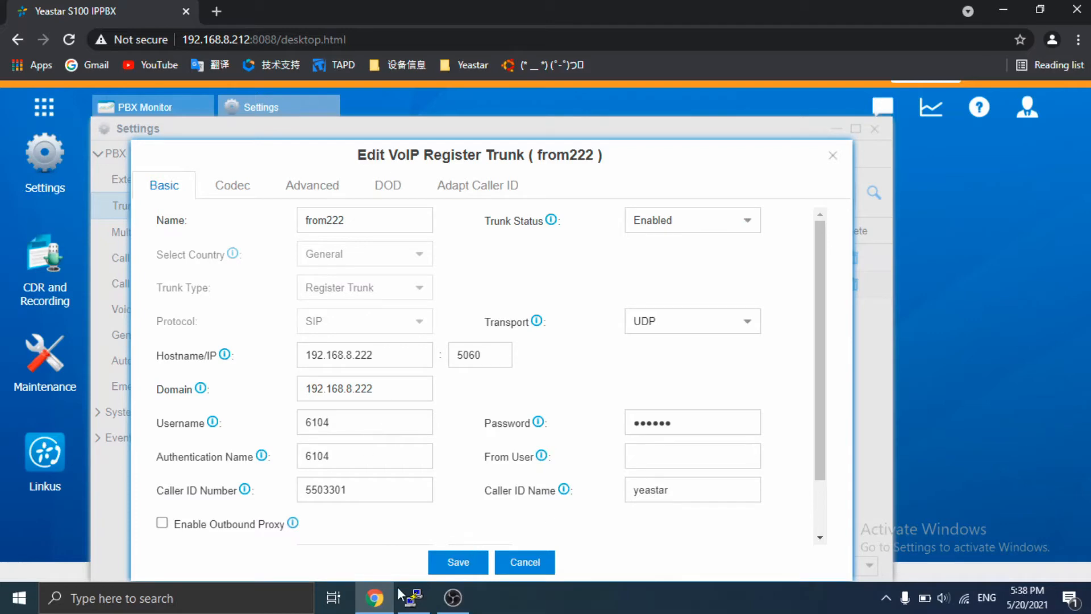
- In the PBX terminal, change into the customcfg directory
click(411, 597)
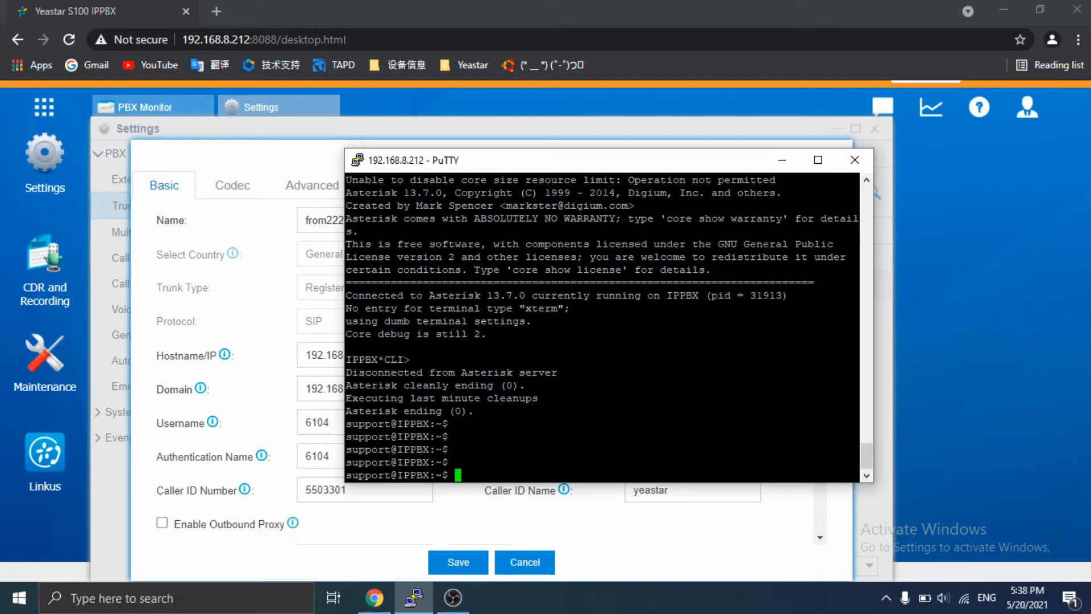
text(cd)
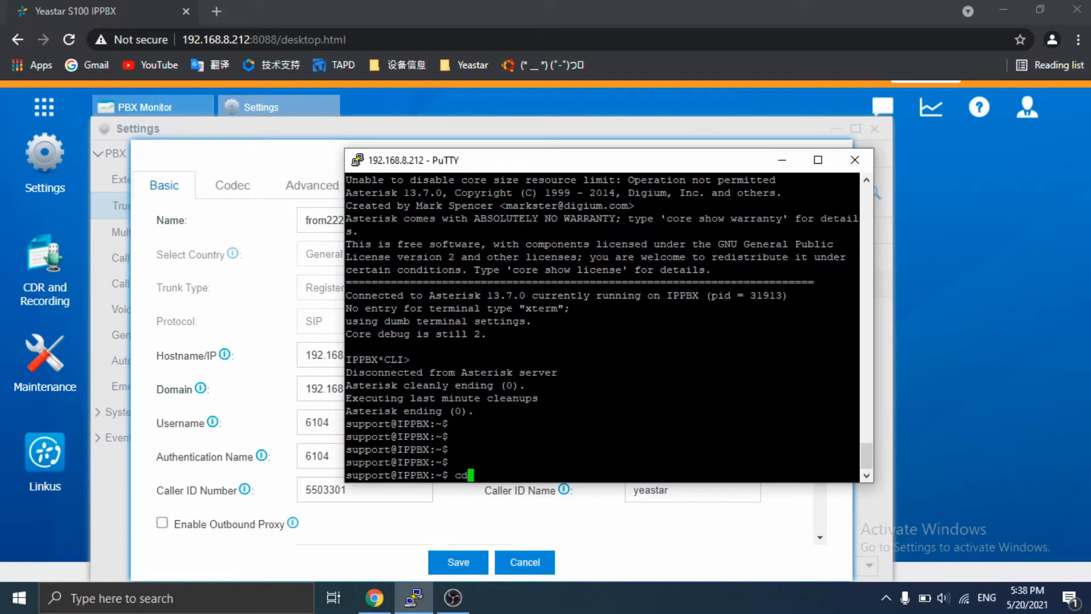
text(customcfg/)
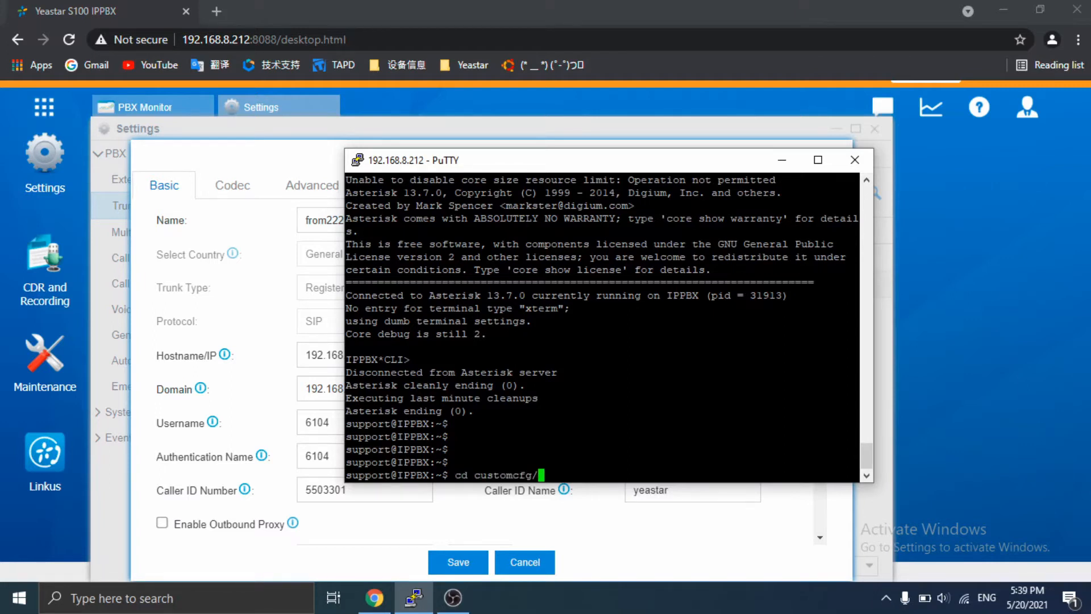
key(Return)
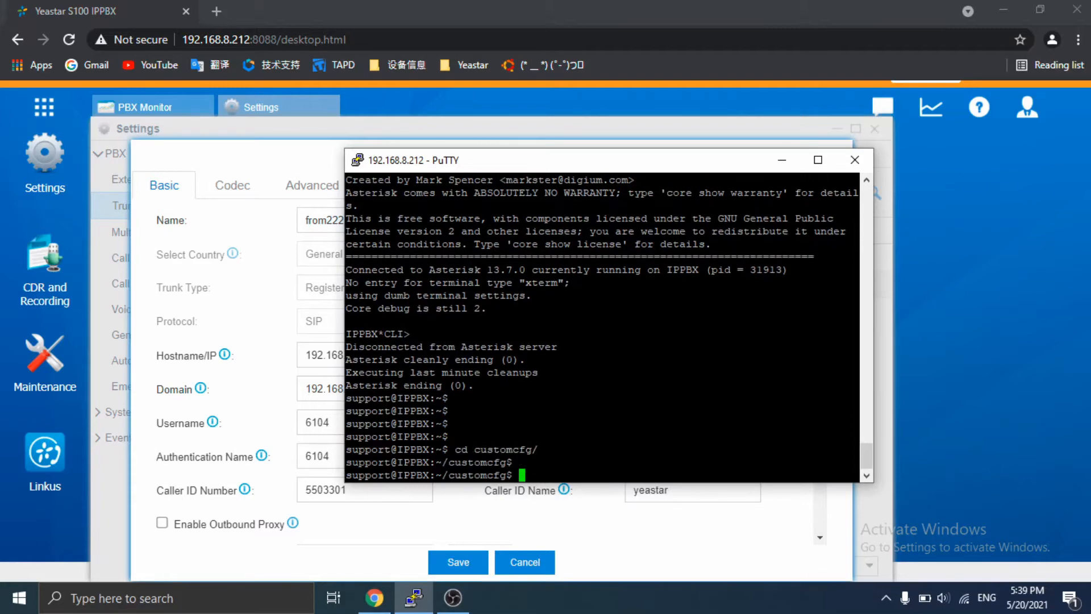
scroll(up, 3)
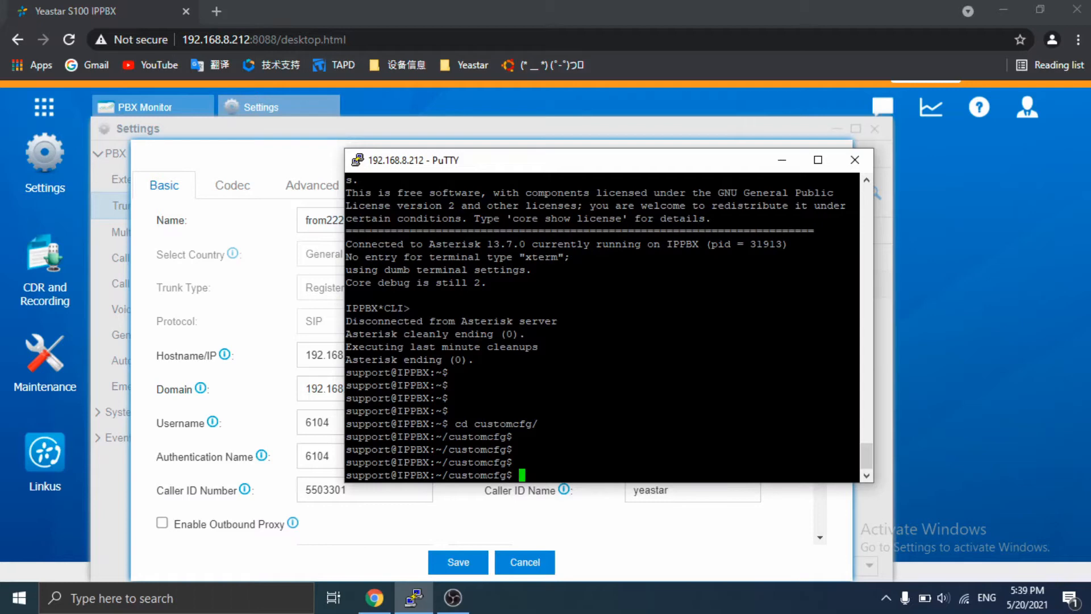
- Open pjsip_custom.conf in vi (after first mistakenly running the file name as a command)
text(pj)
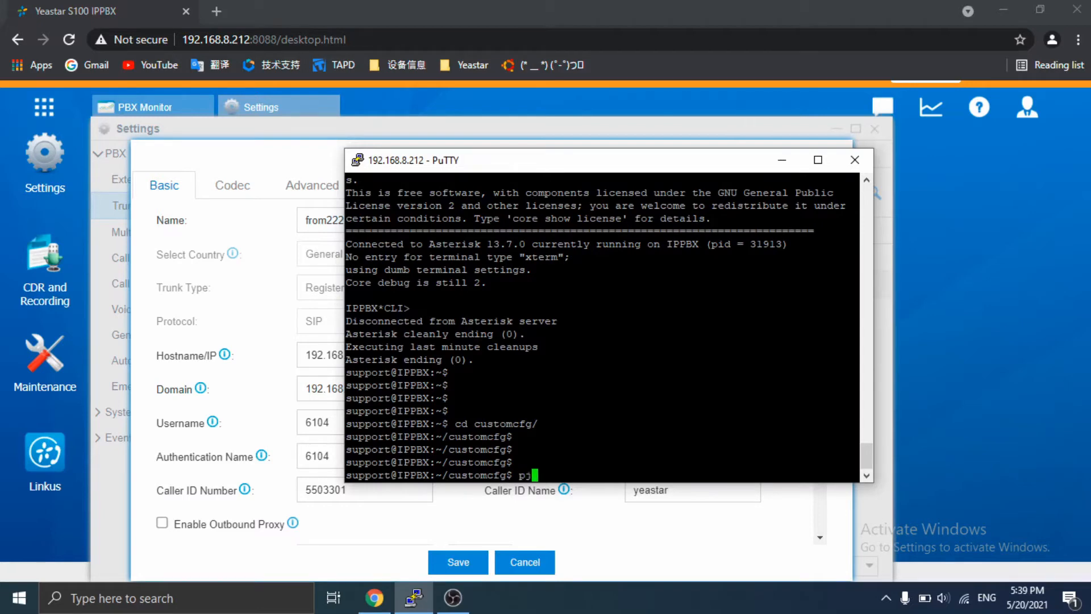
text(sip_)
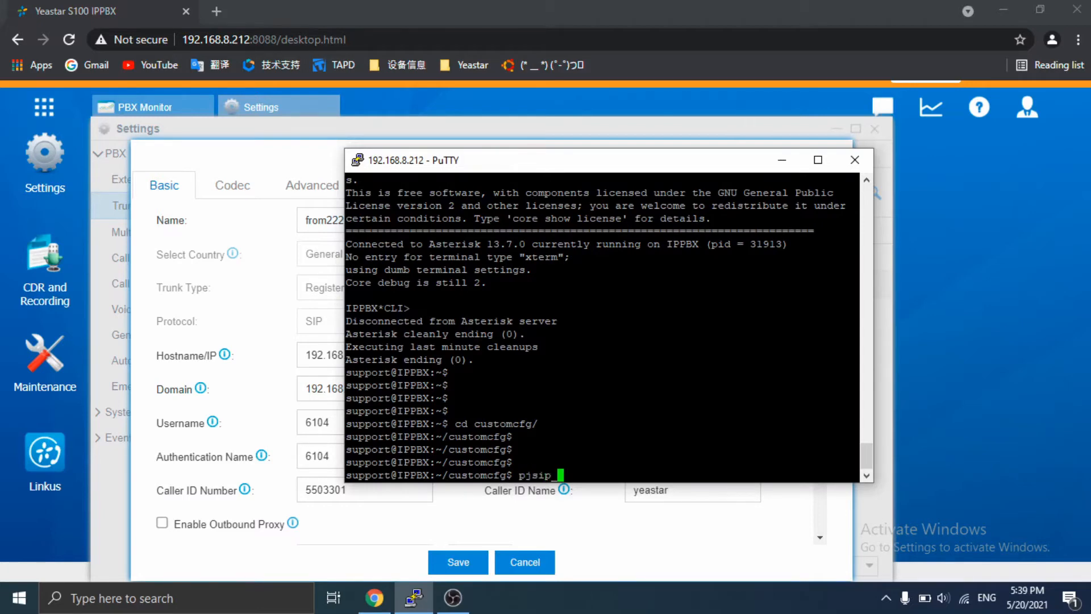
text(cus.)
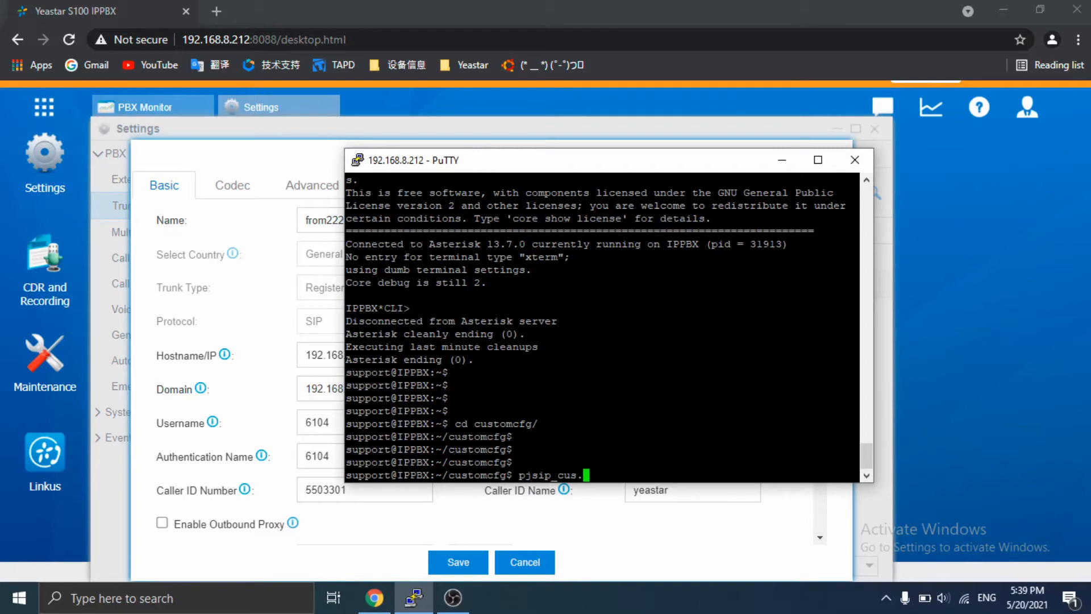
text(tom)
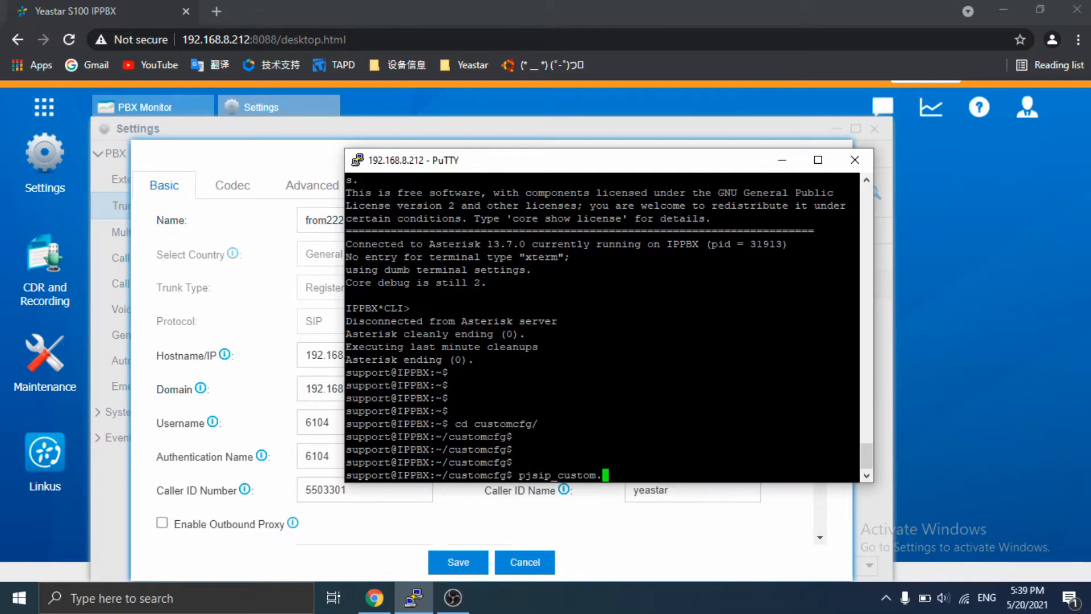
text(conf)
key(Return)
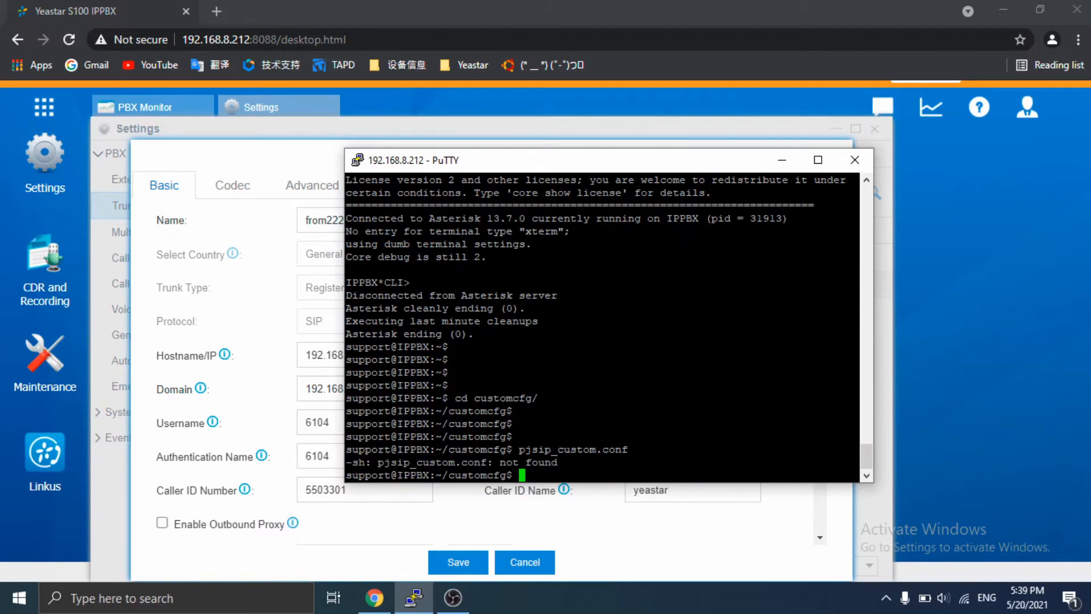
text(vi)
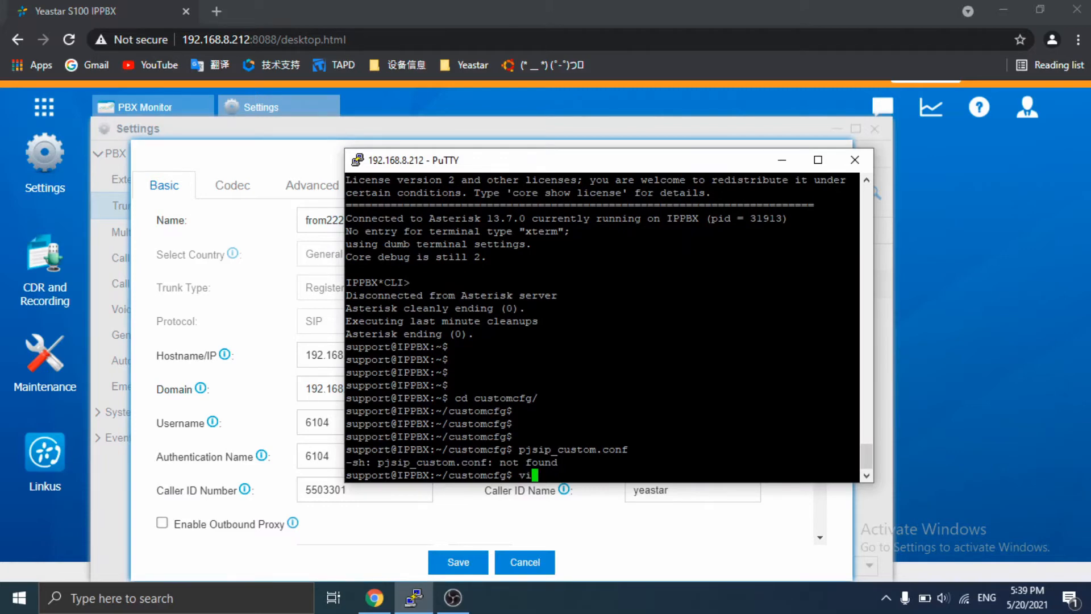
text(pjsip)
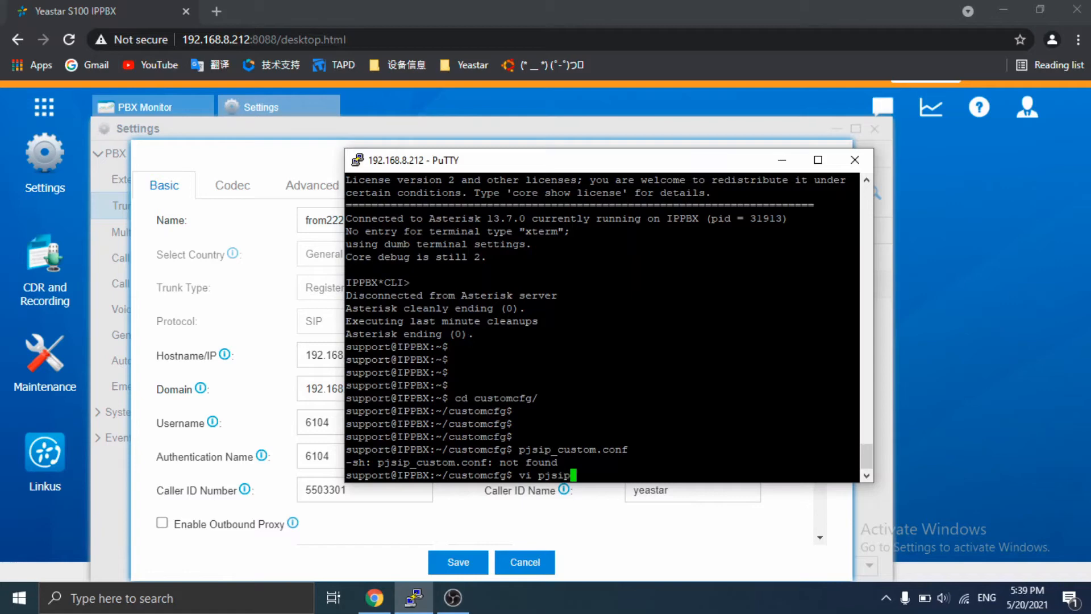
text(custom)
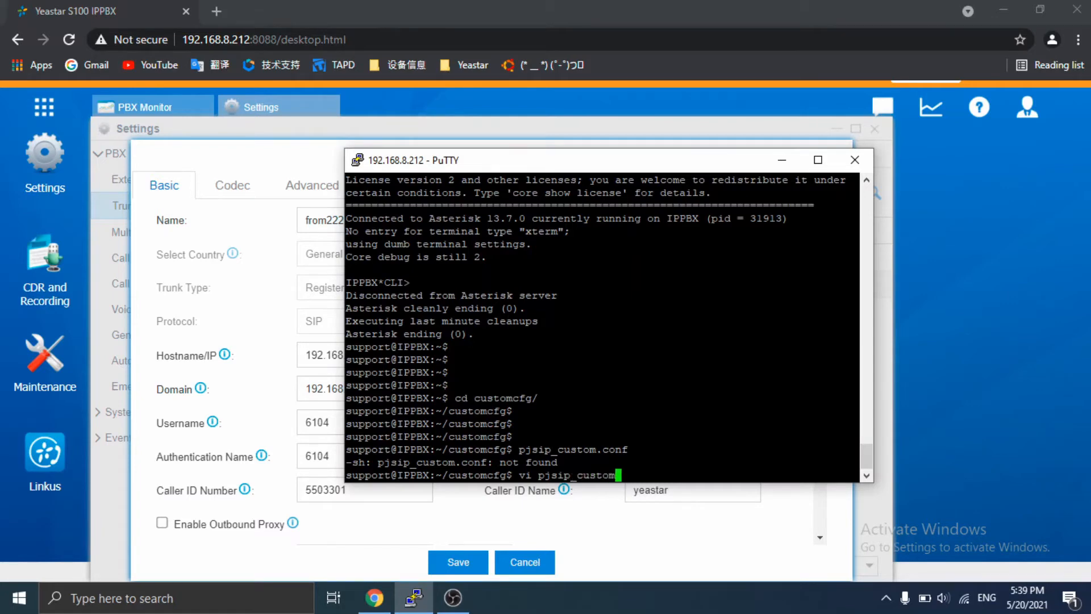
key(Return)
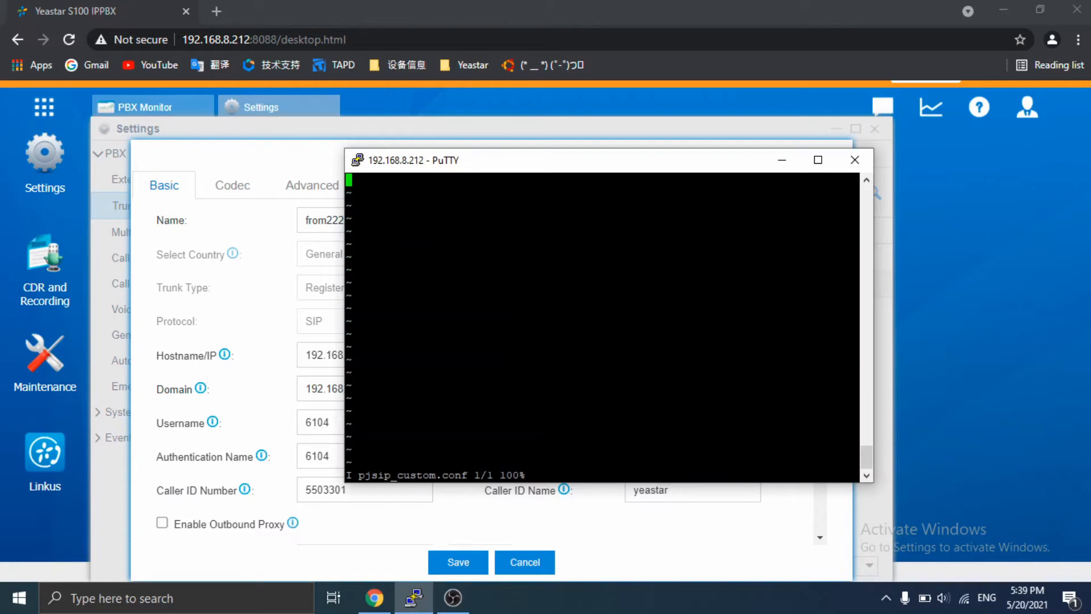
- Insert a [registration-basic](!) template section with type=endpoint into the file
key(i)
text([registration)
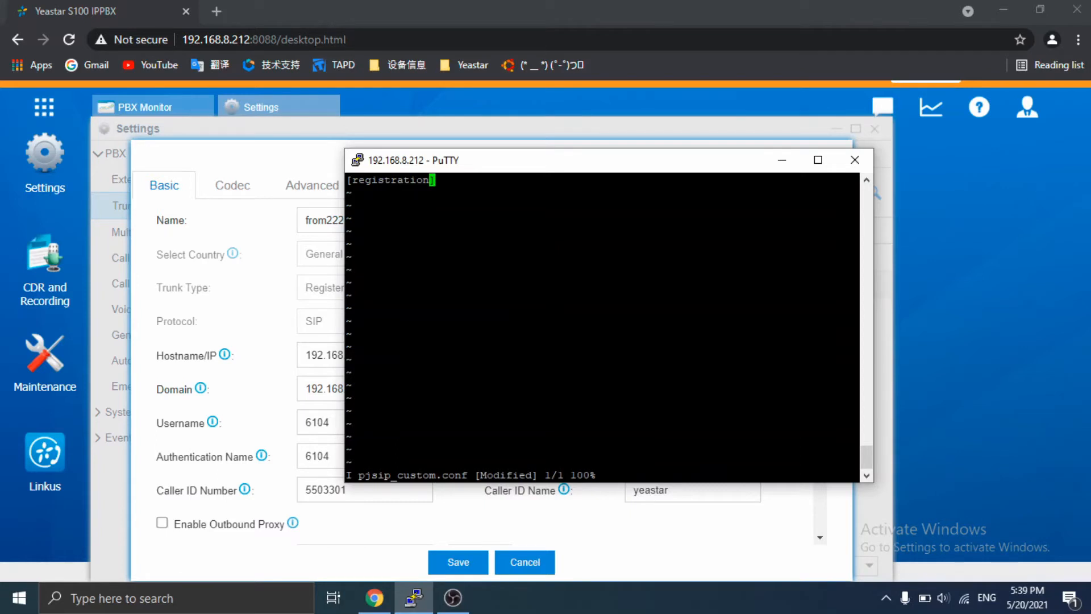
text(-basi)
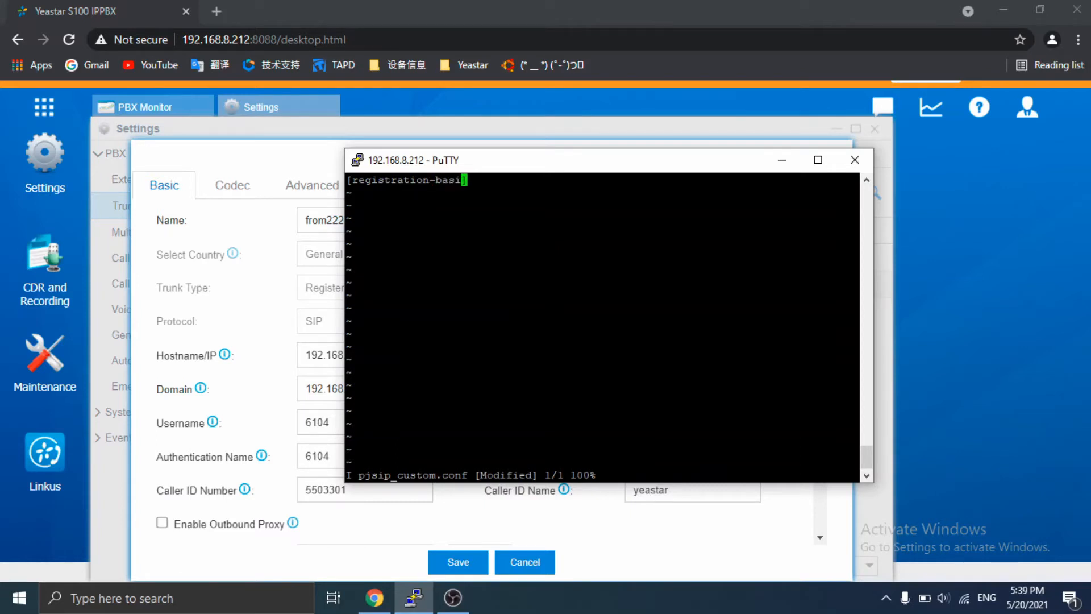
text(c])
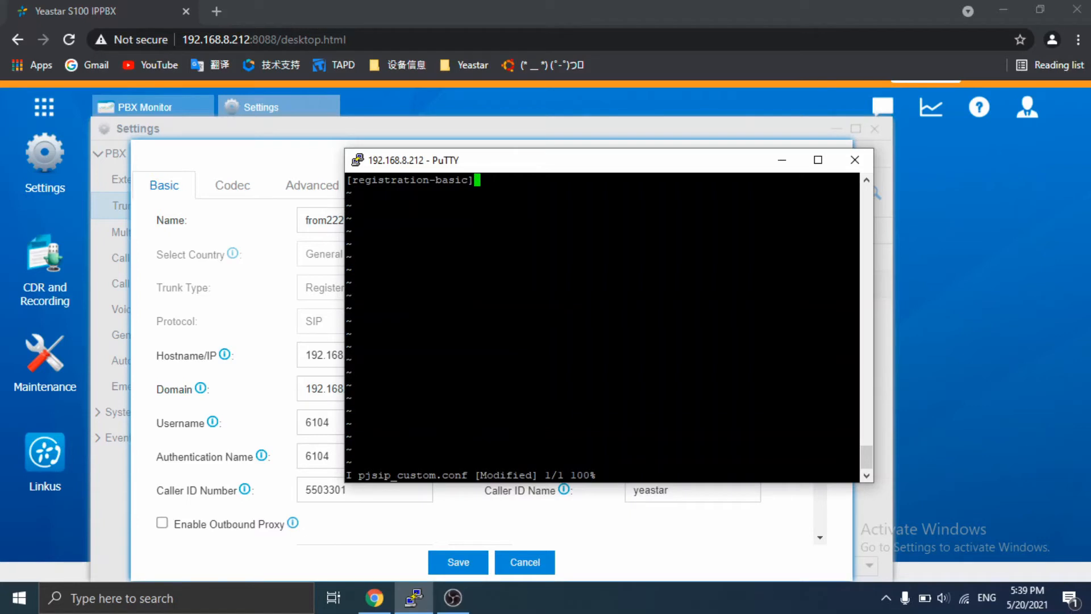
text(())
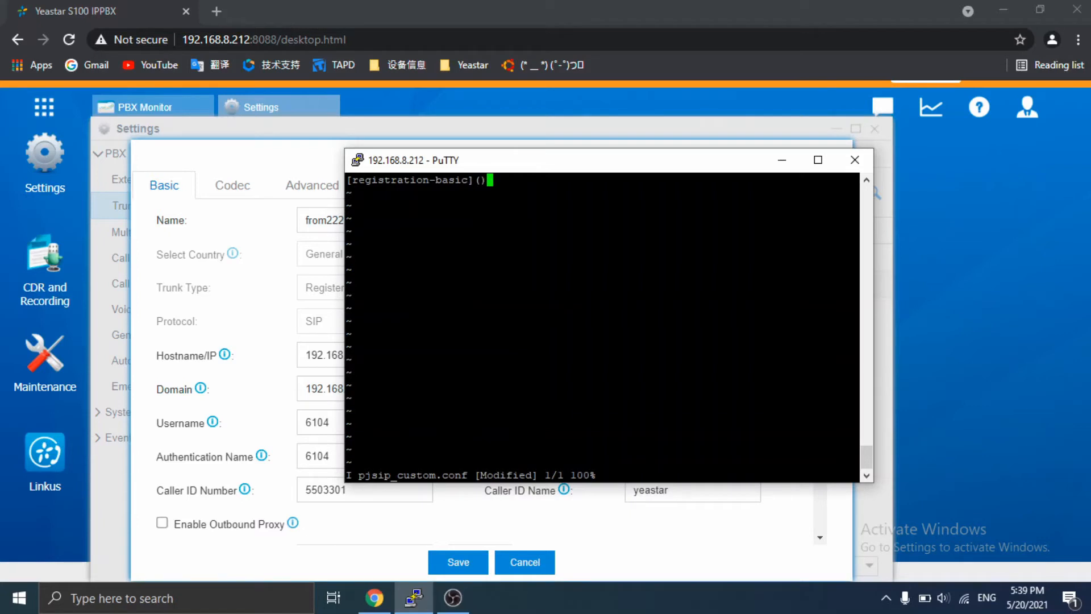
text(!)
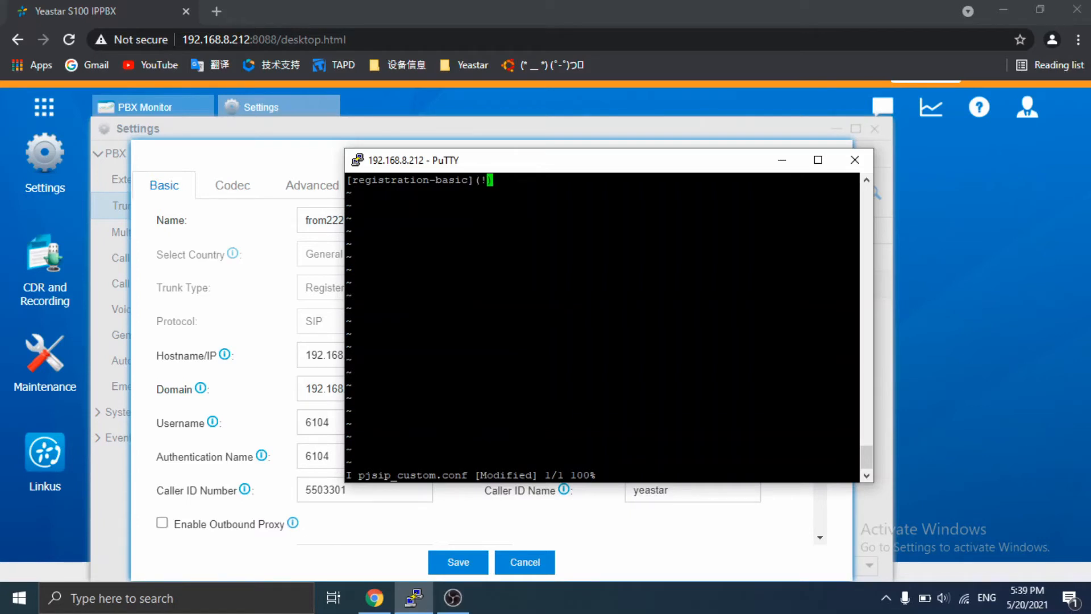
key(Return)
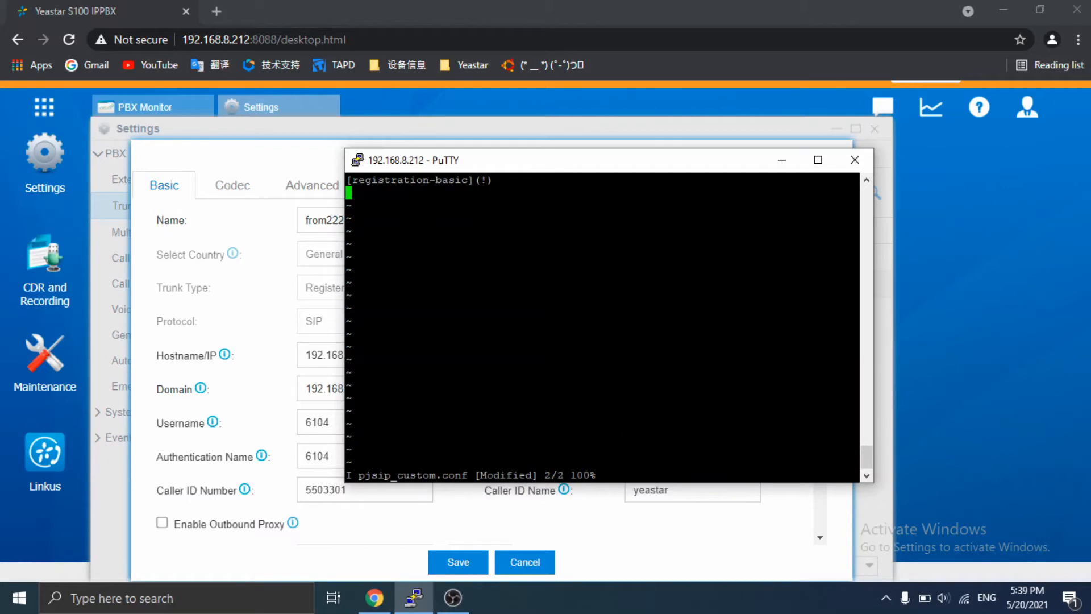
text(type)
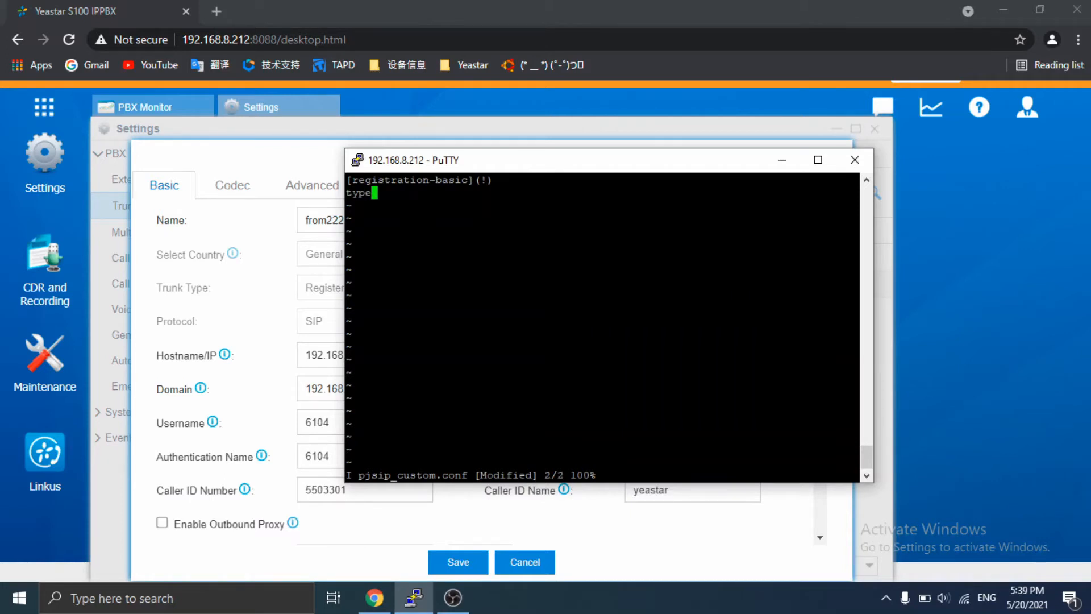
text(=endpoint)
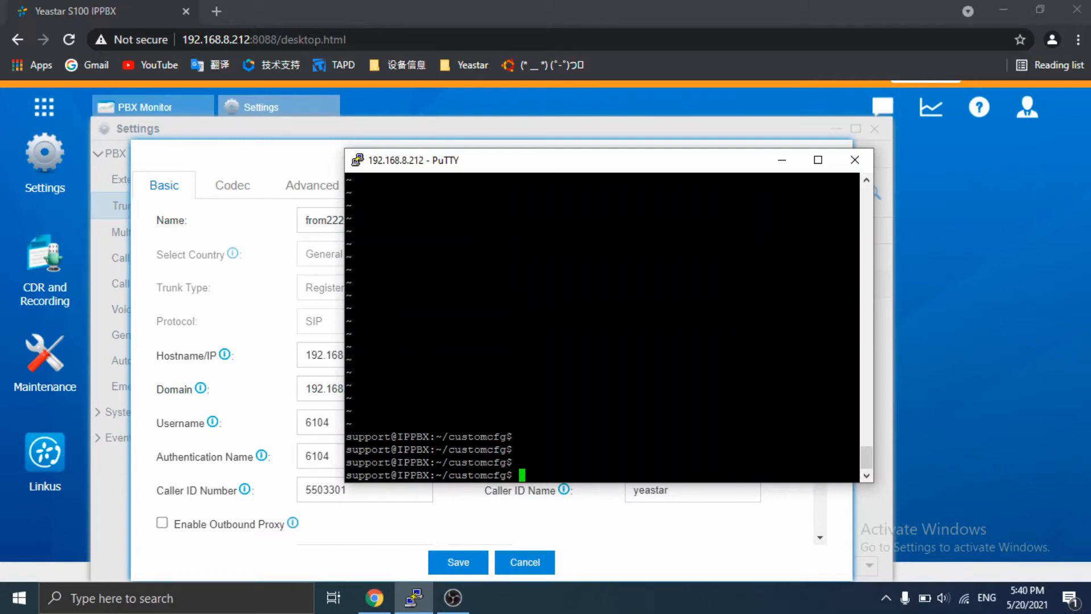
- Run astconfig at the shell, which prints permission-denied and missing-directory errors
text(astconfig)
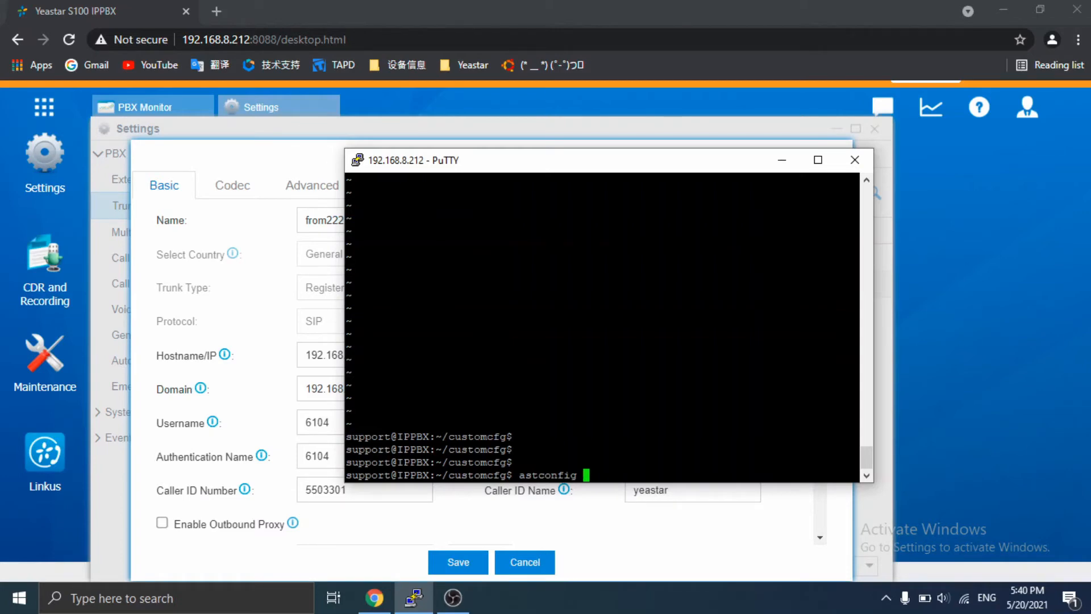
key(Return)
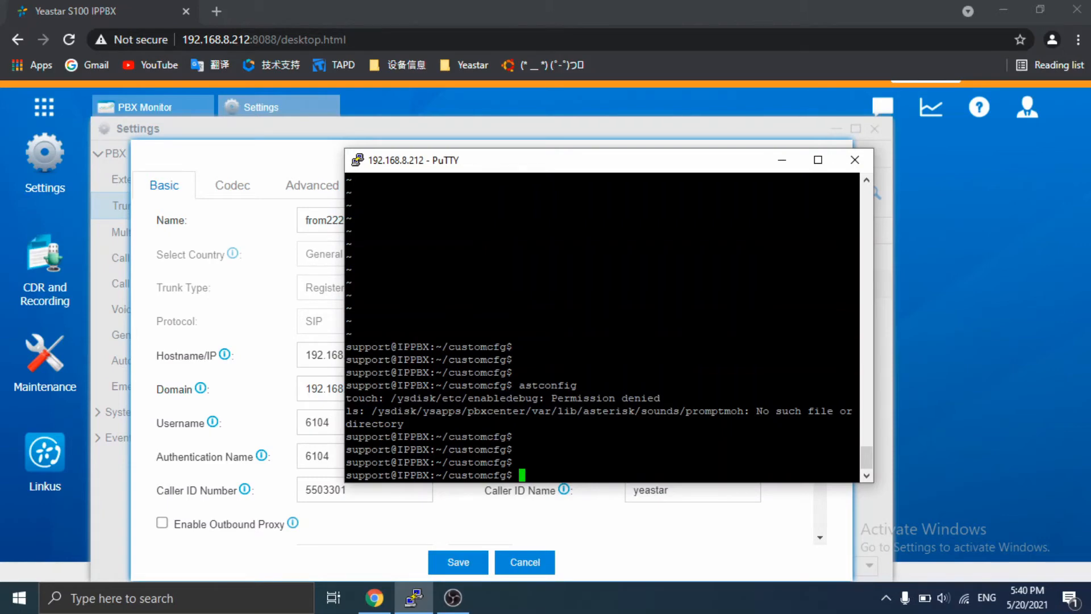
text(asterisk -v)
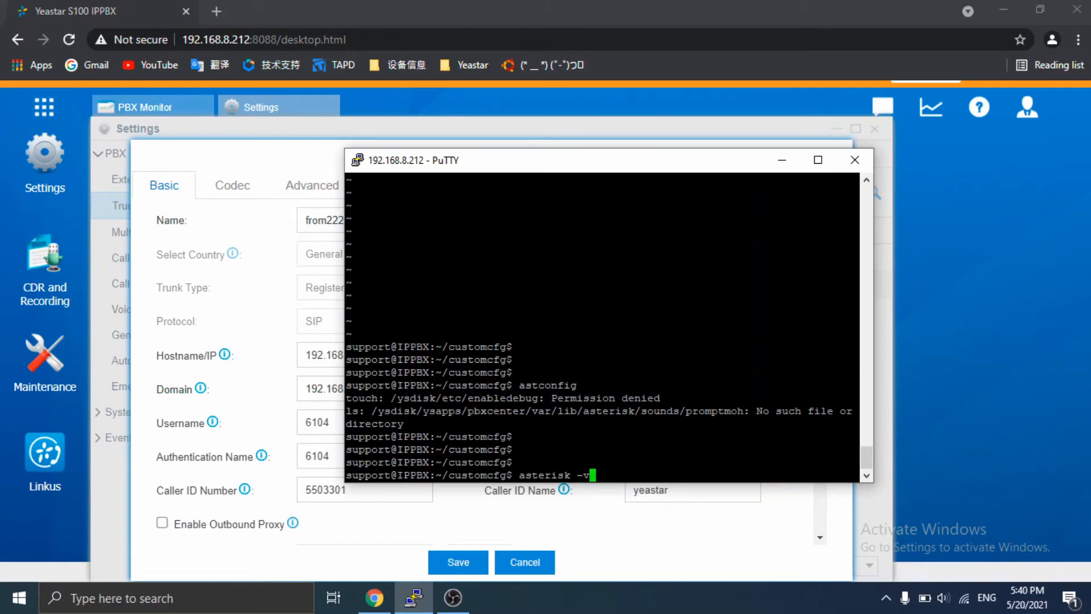
- Attach to the Asterisk console with asterisk -vr and run pjsip reload
key(Return)
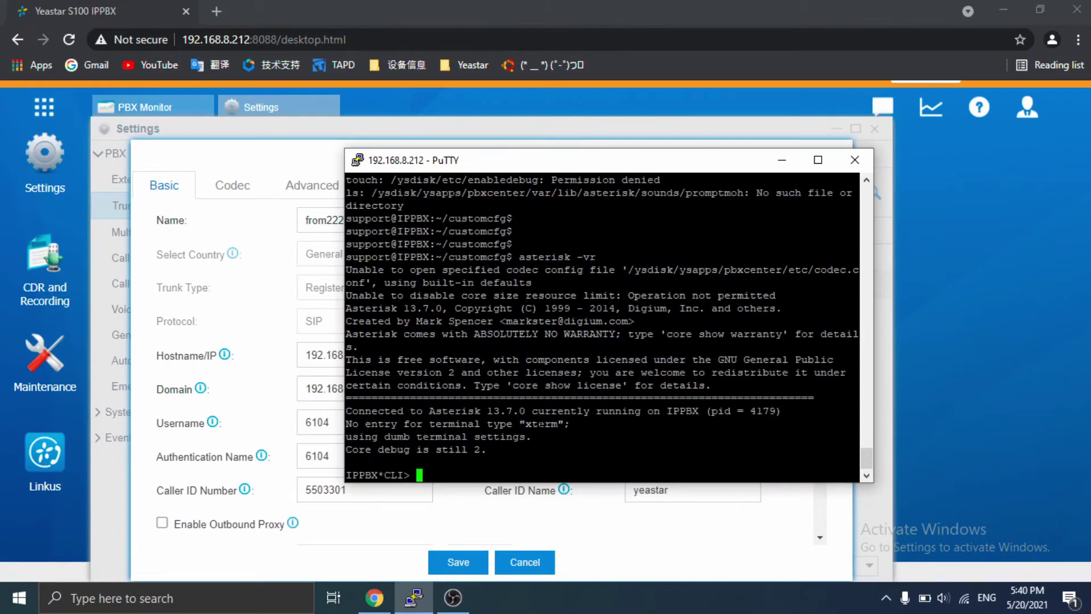
text(pjsip)
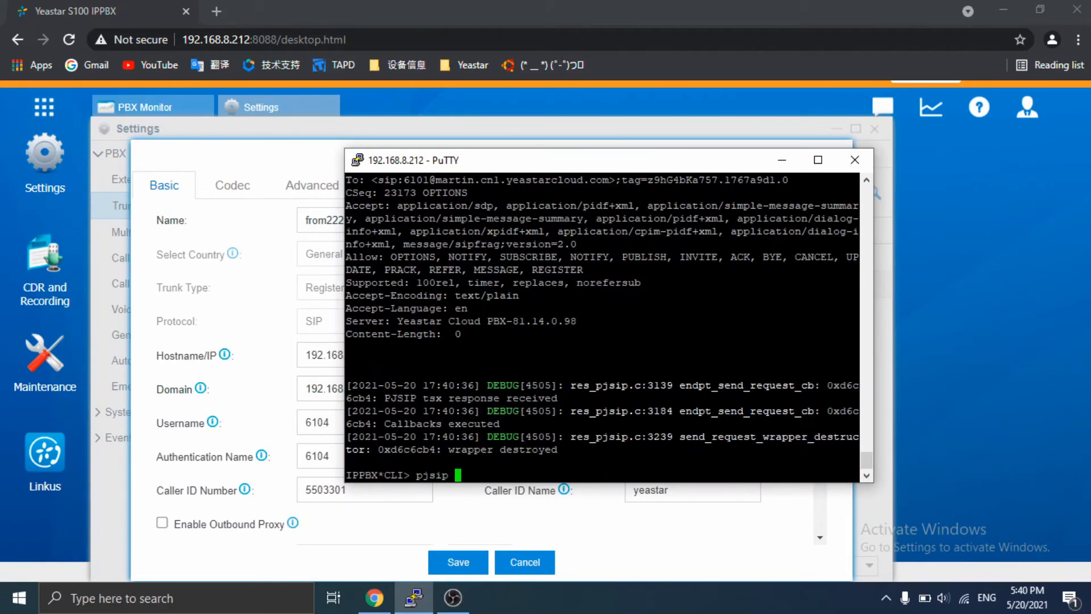
text(reload)
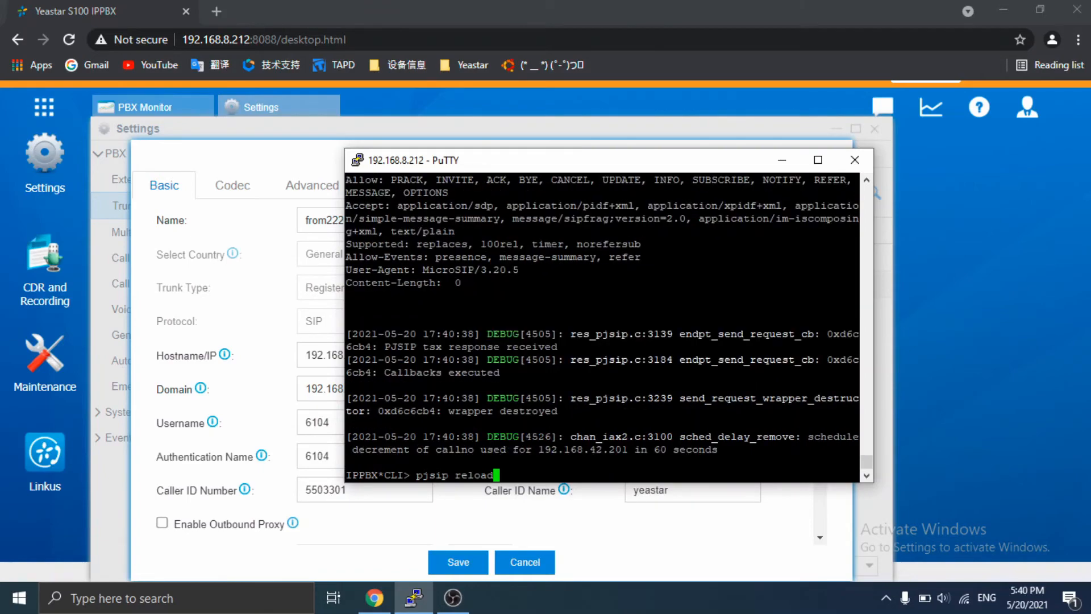
key(Return)
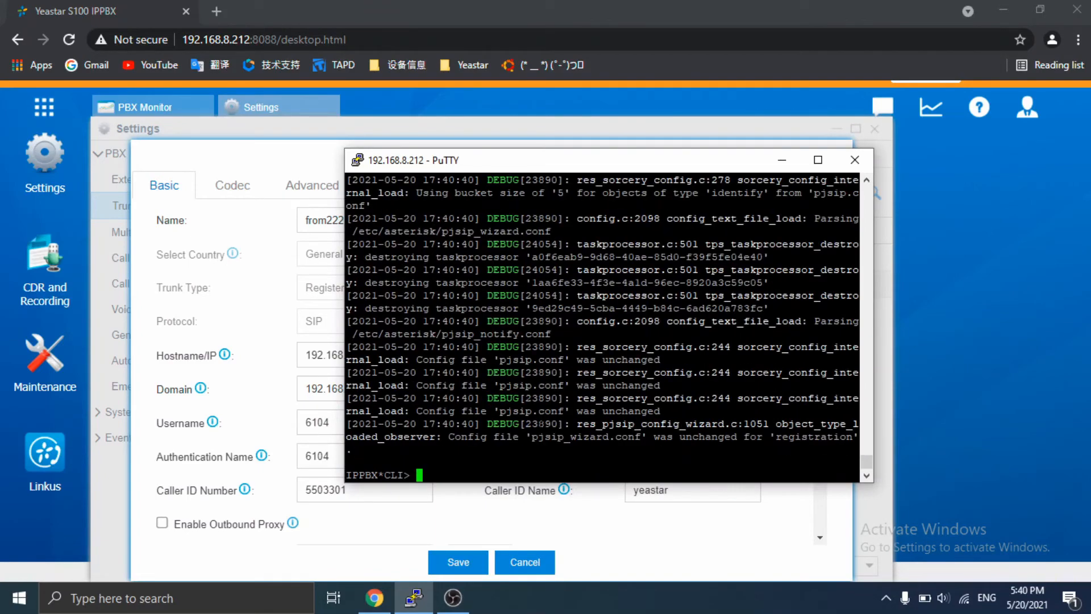
scroll(down, 3)
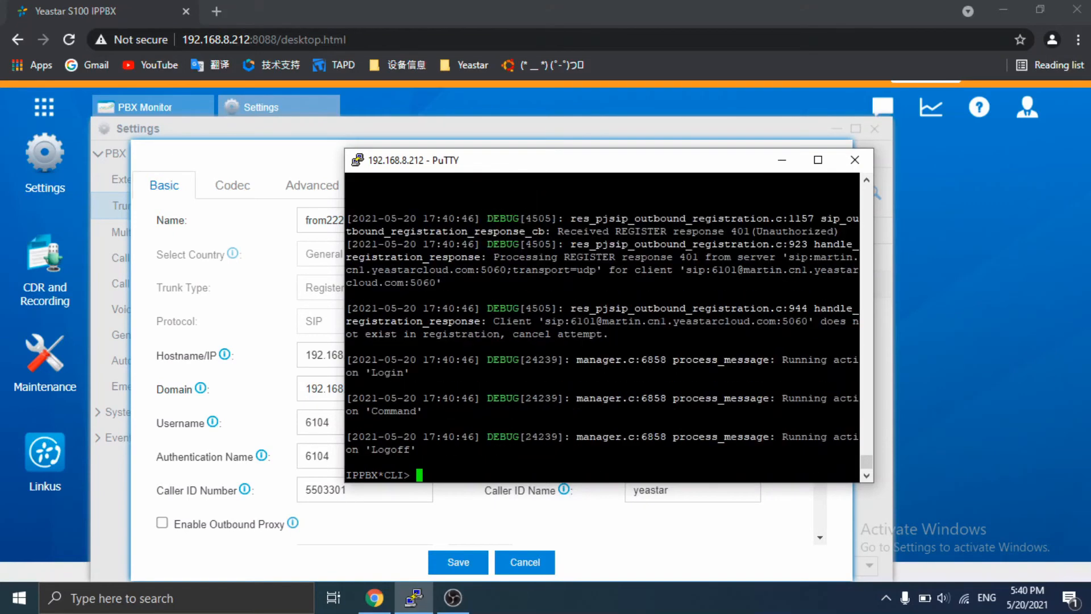
scroll(down, 3)
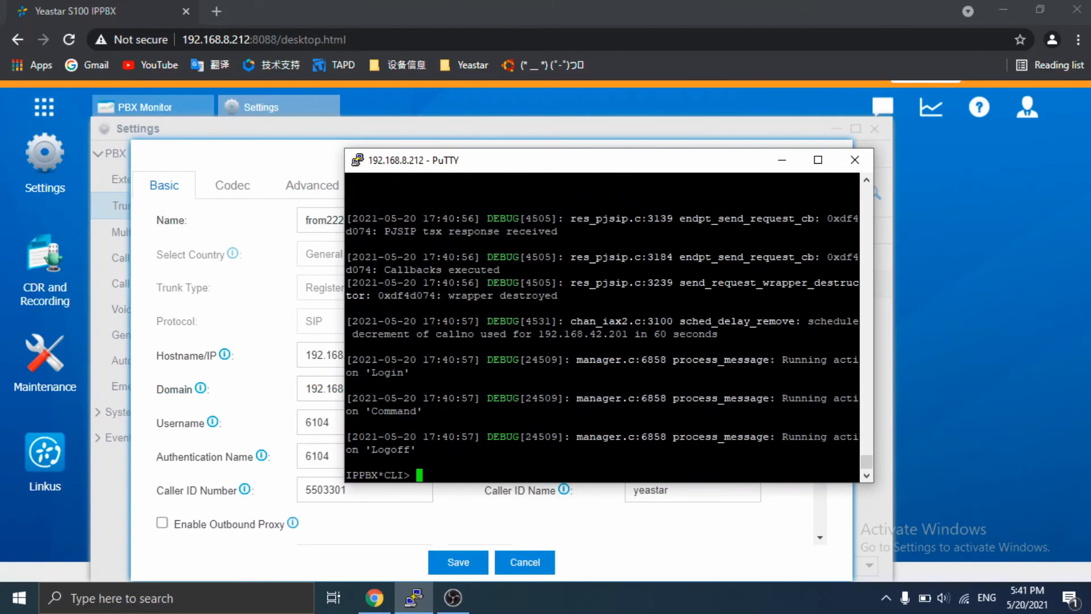
- Review trunk from222's settings in PBX Monitor, where it still shows registration failed, then return to the terminal
click(855, 159)
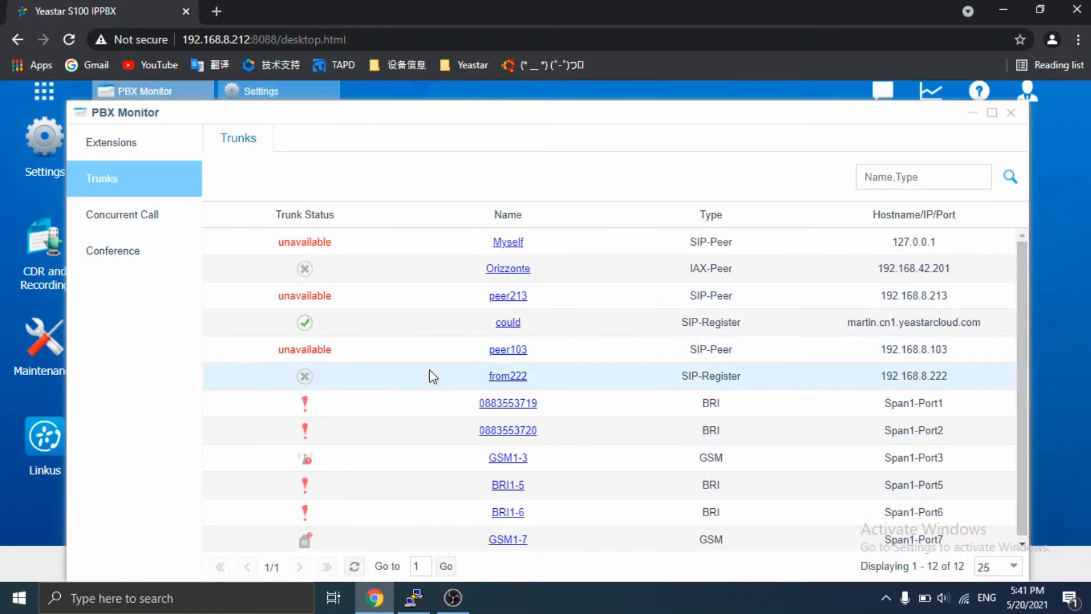
mouse_move(507, 376)
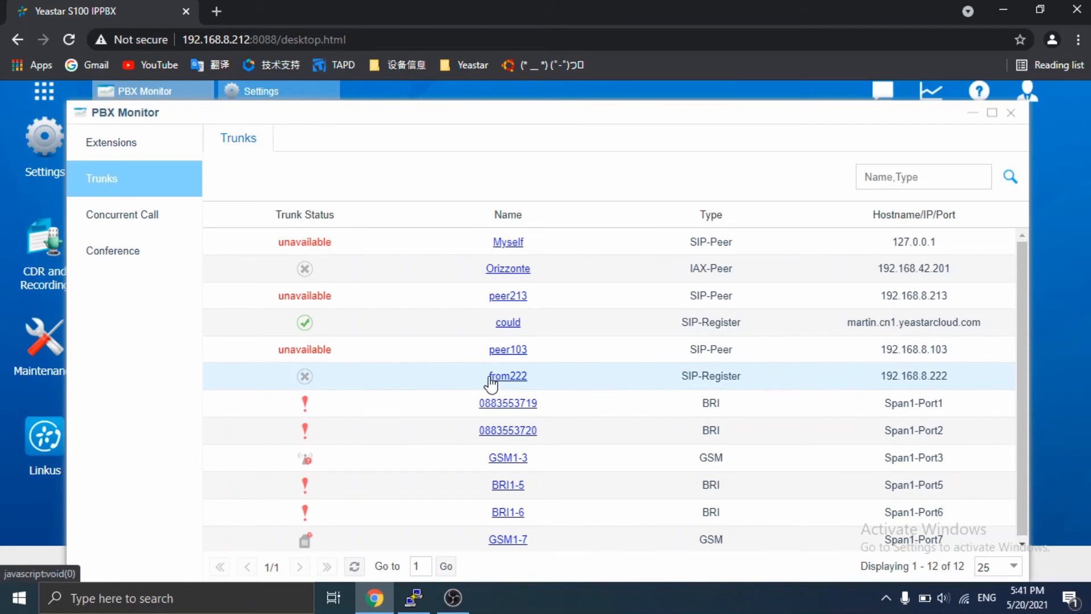
click(506, 377)
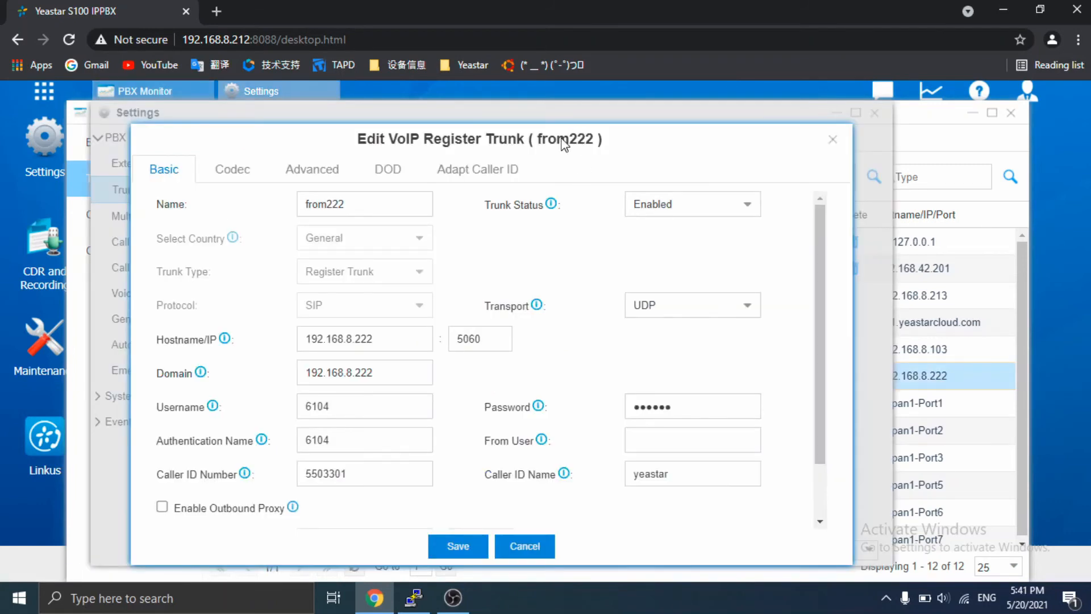
mouse_move(561, 138)
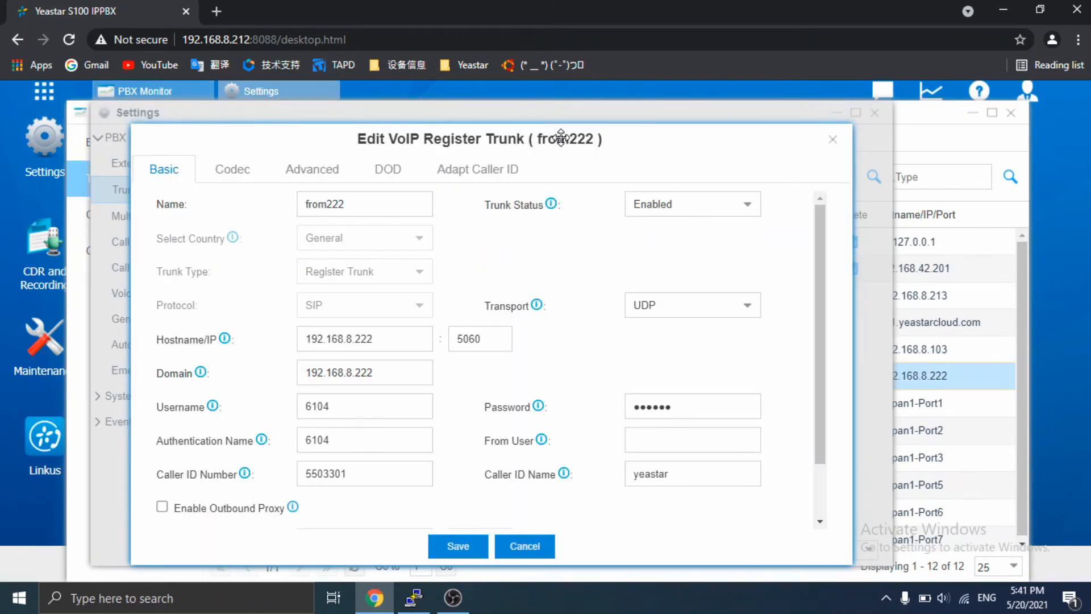
mouse_move(242, 138)
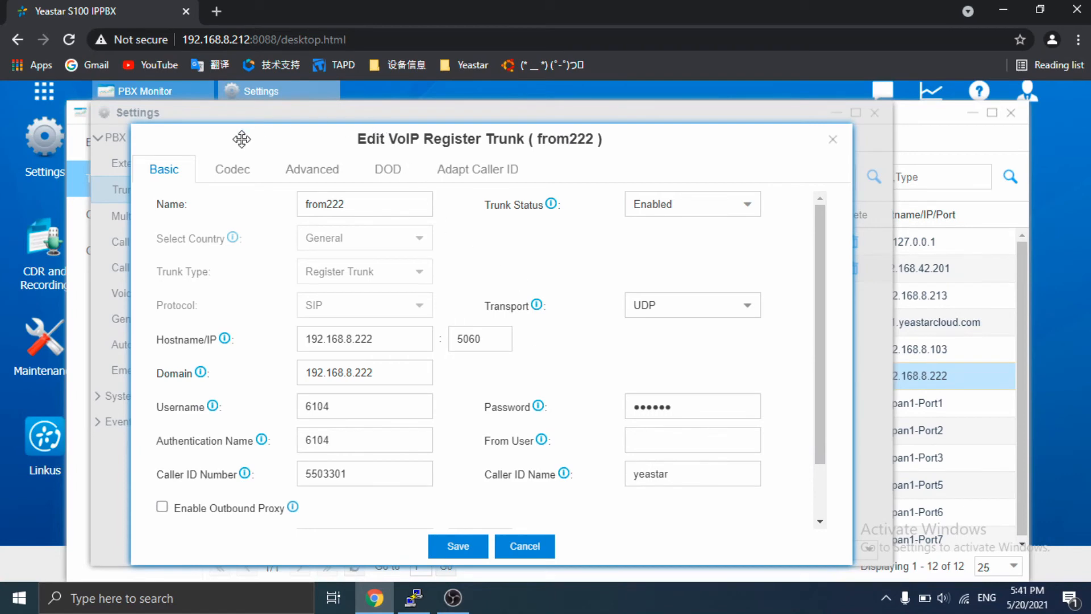
click(523, 545)
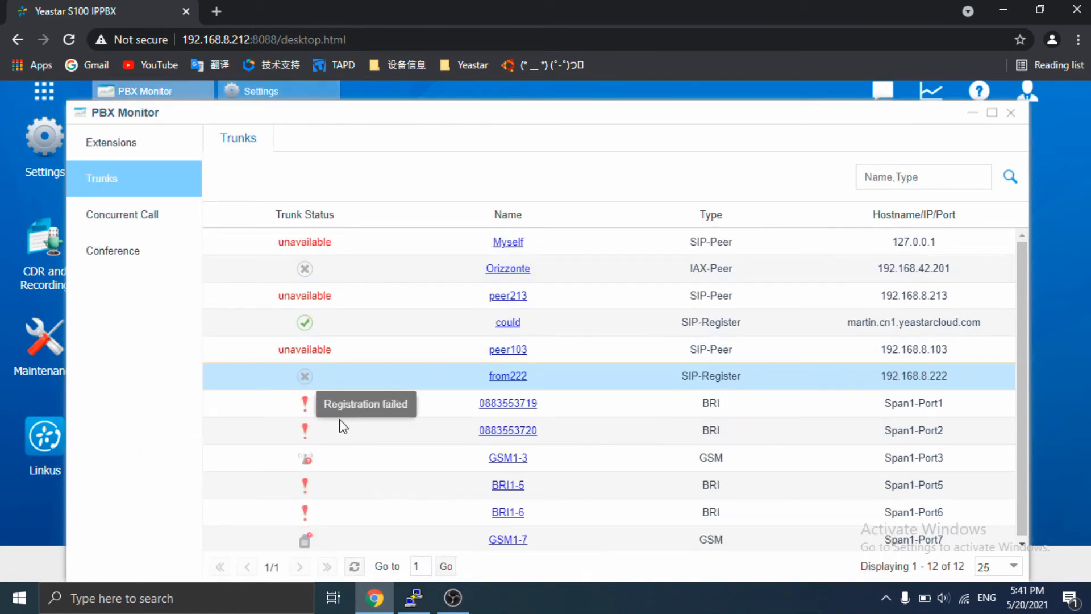
click(413, 598)
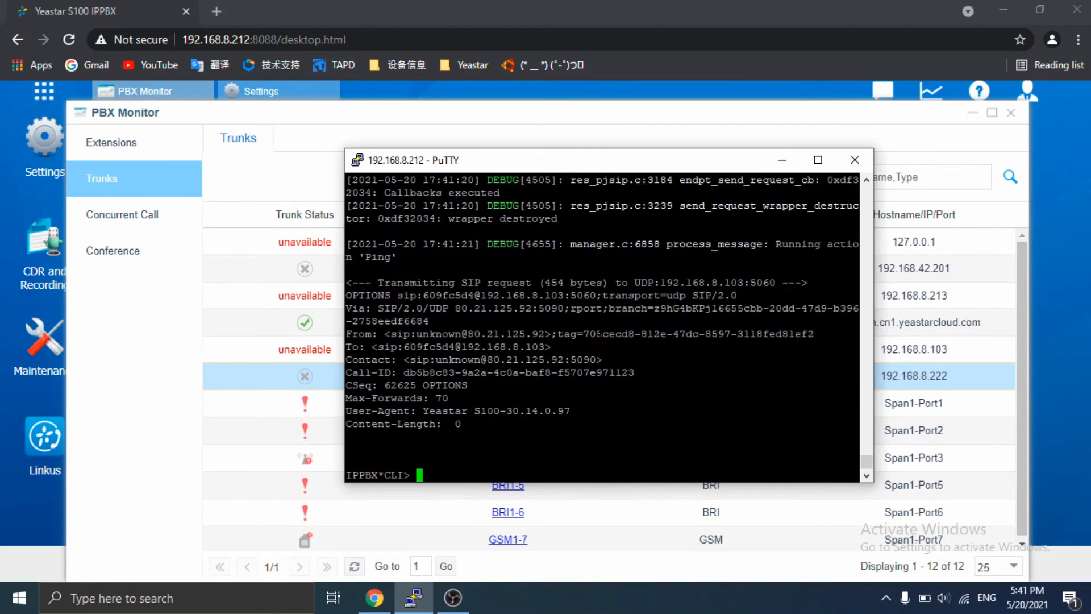
- Run pjsip show contacts, listing the from222 trunk contact as available, with the terminal maximized
text(pjsip how)
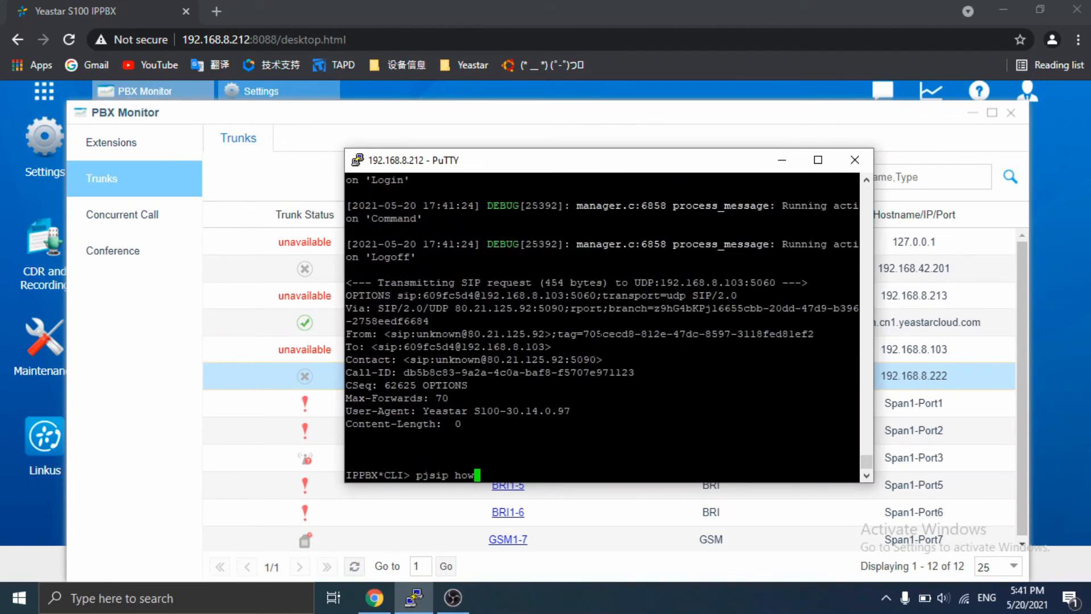
text(show)
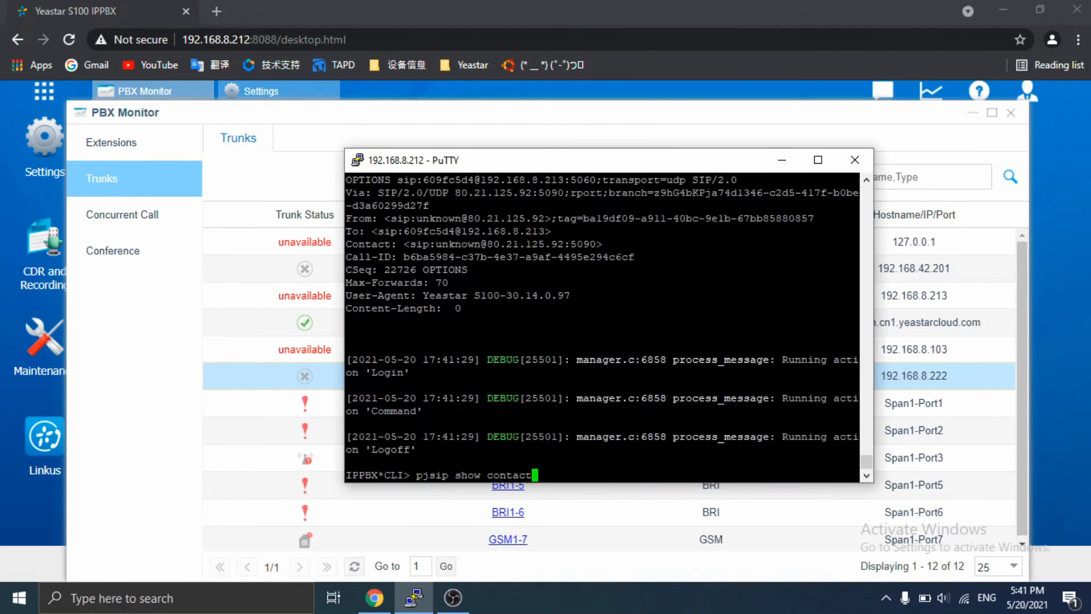
text(s)
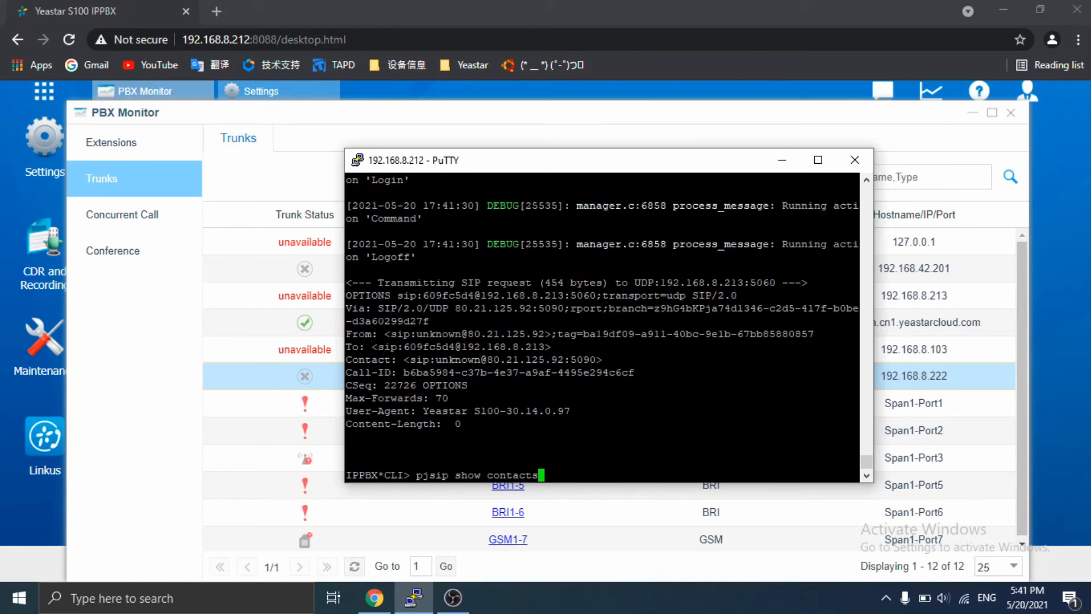
key(Return)
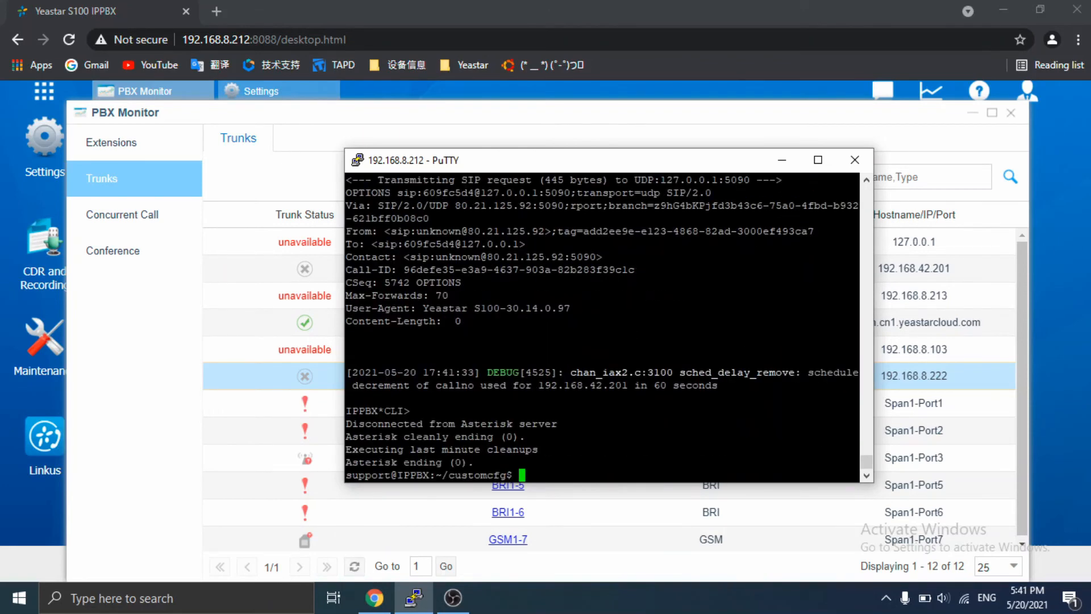
click(817, 159)
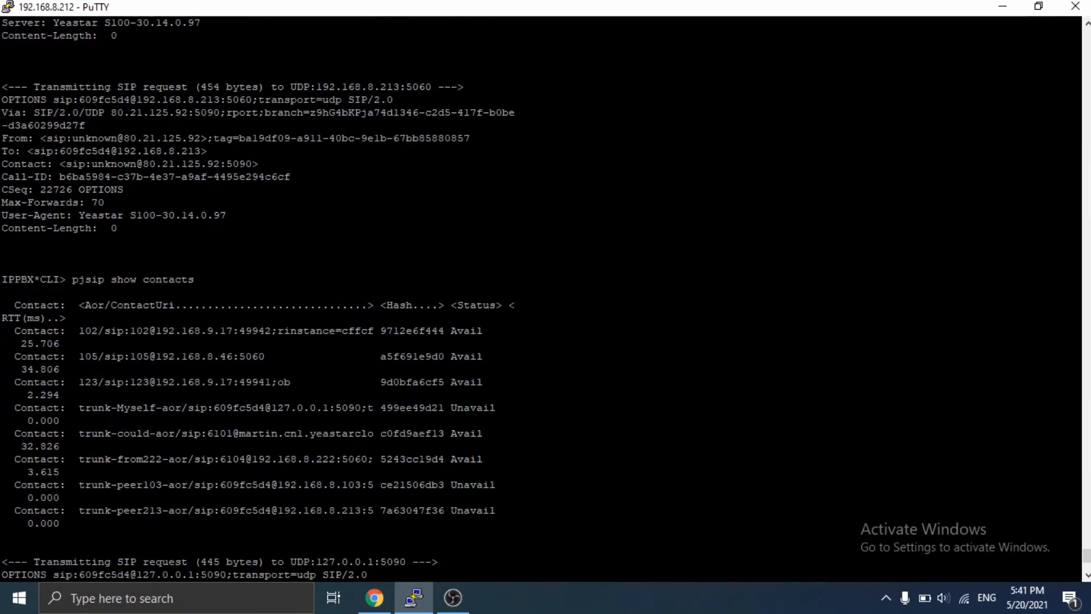
- Highlight the Avail status on the trunk-from222 contact row and switch back to PBX Monitor
double_click(230, 458)
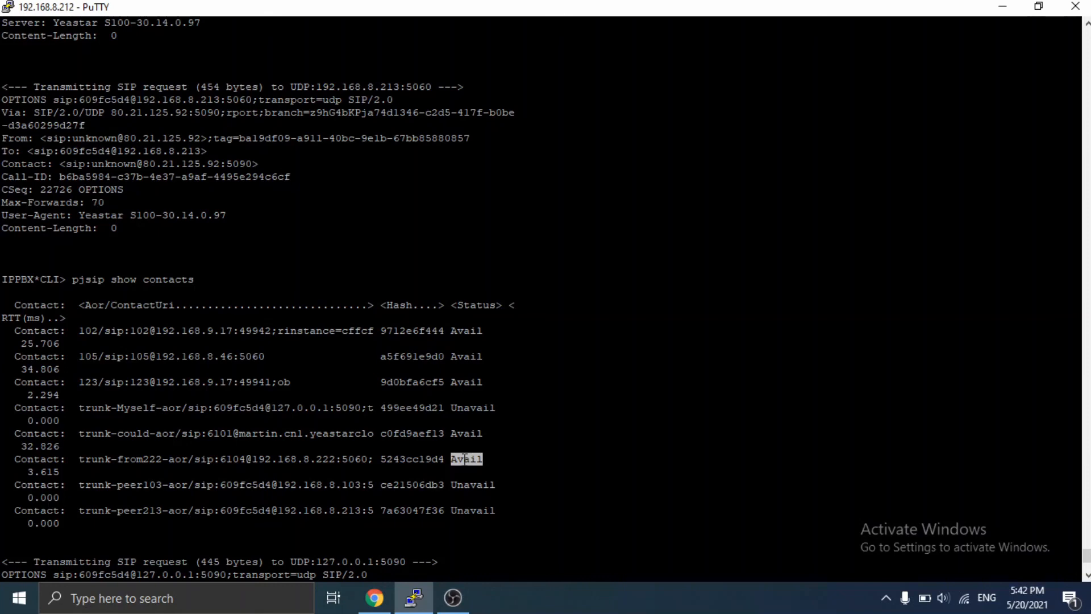
click(374, 598)
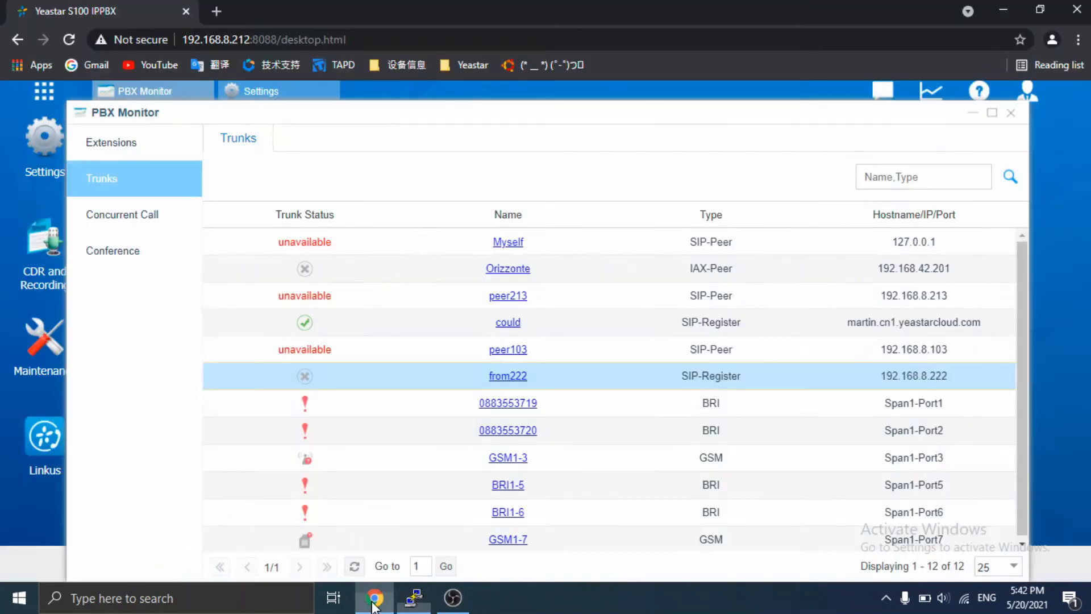